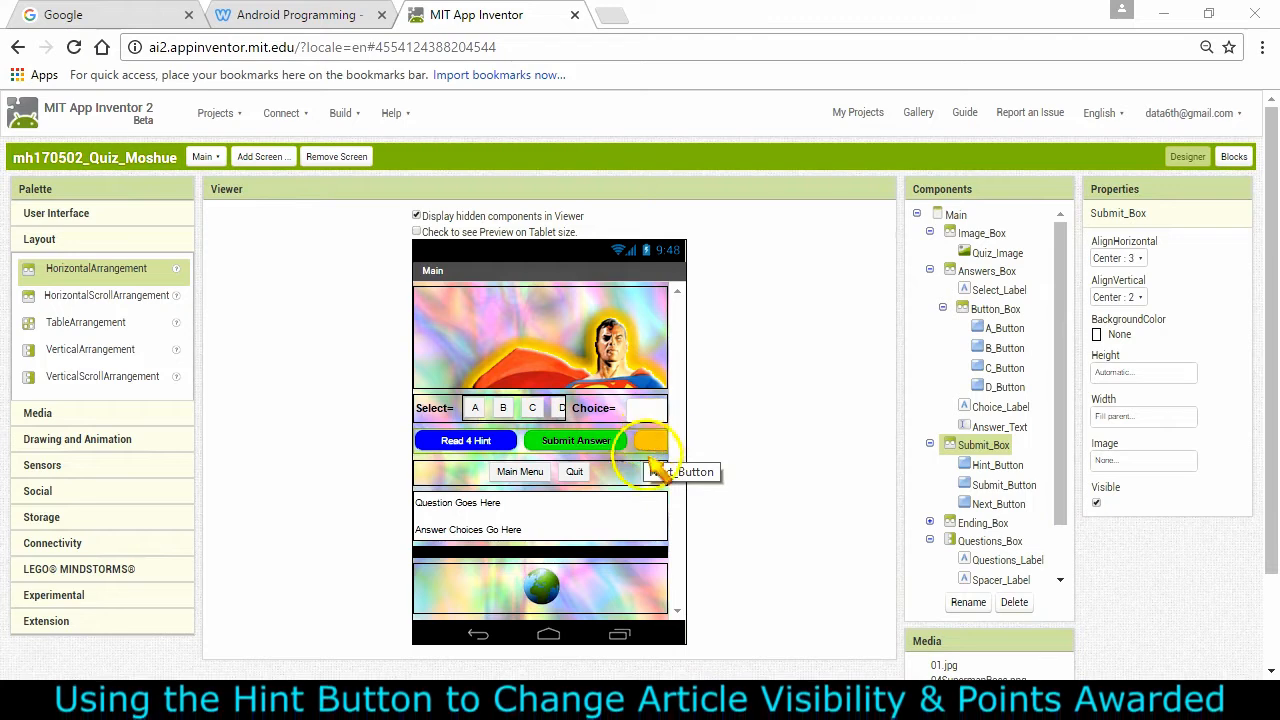
mouse_move(384, 470)
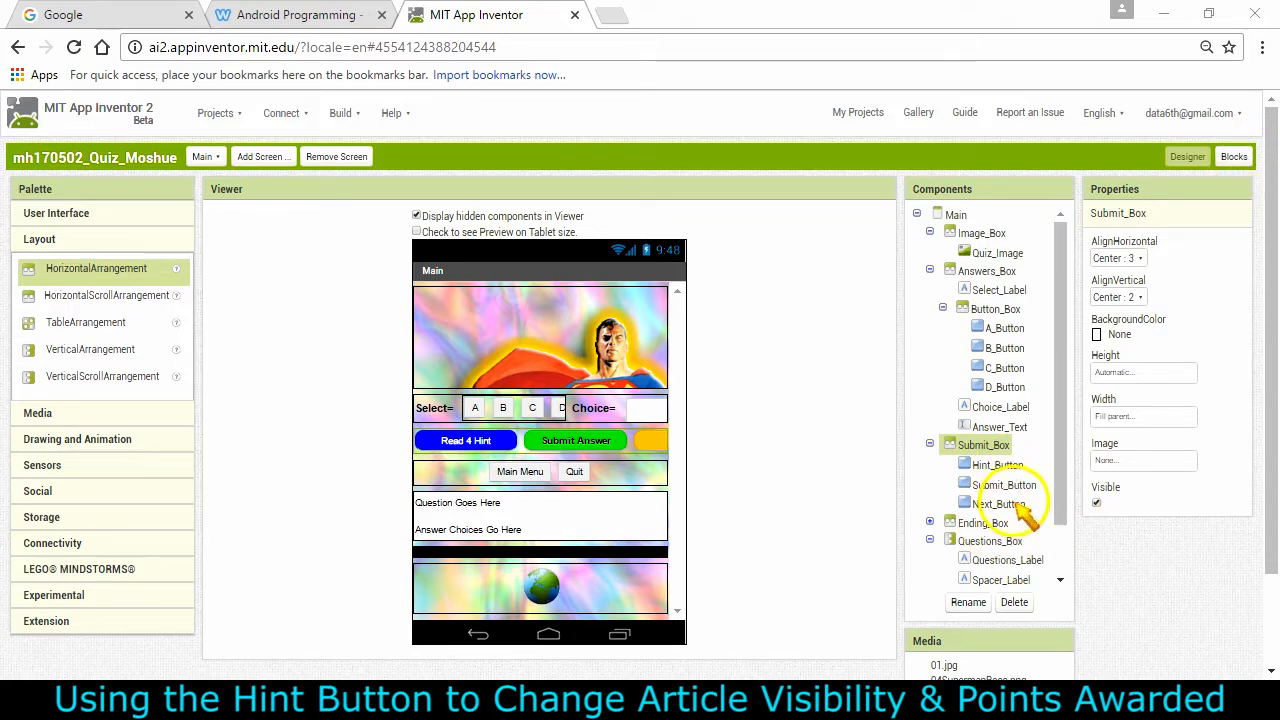
Step: Switch the quiz project from the Designer to the Blocks editor
left_click(1232, 156)
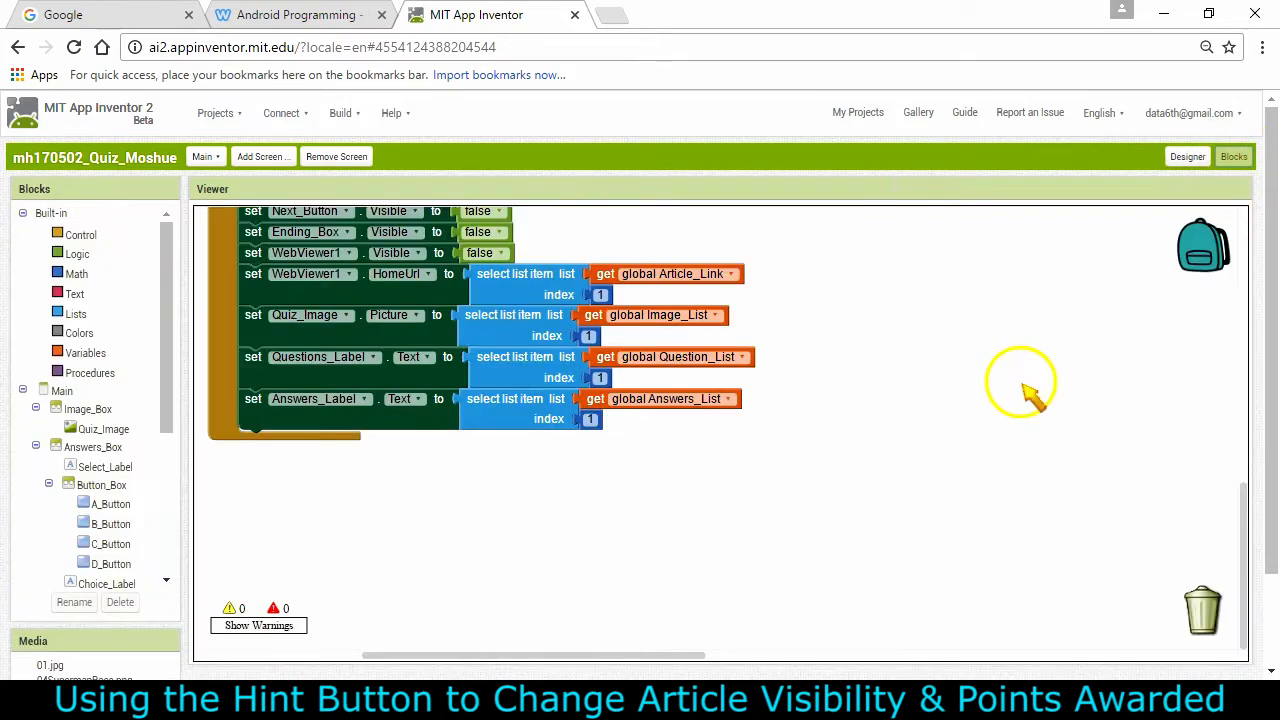
mouse_move(112, 490)
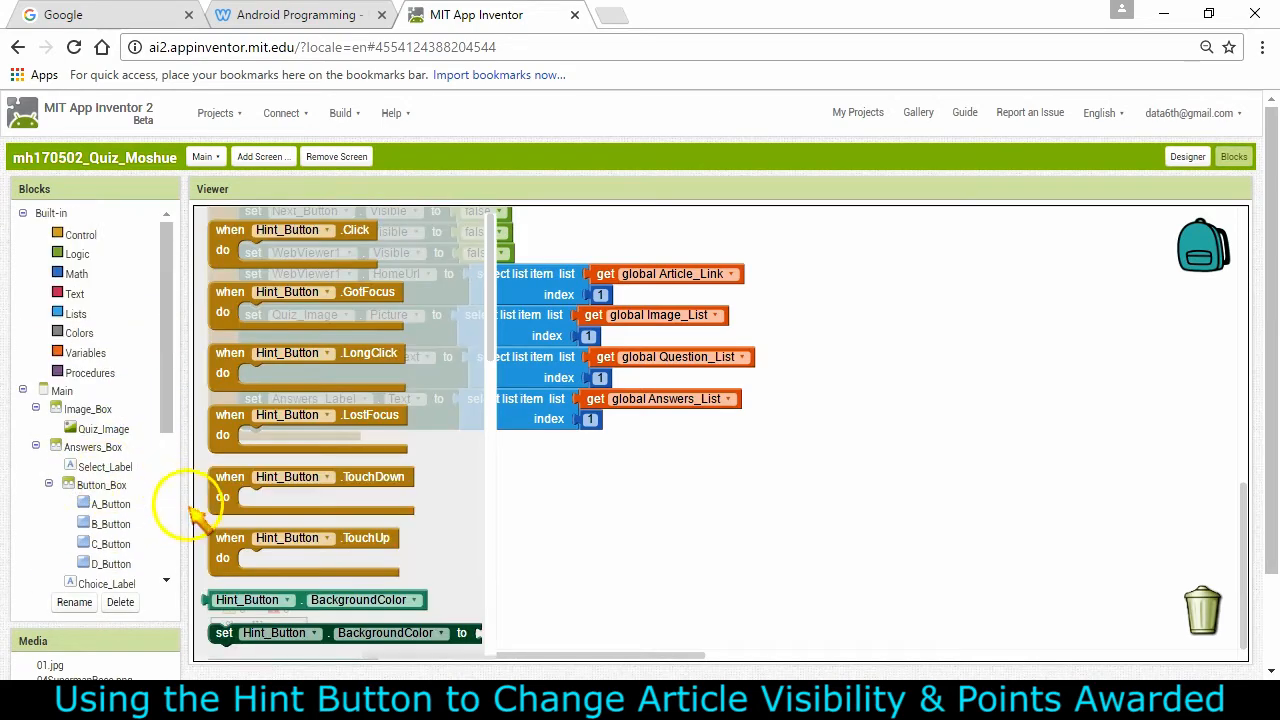
mouse_move(220, 236)
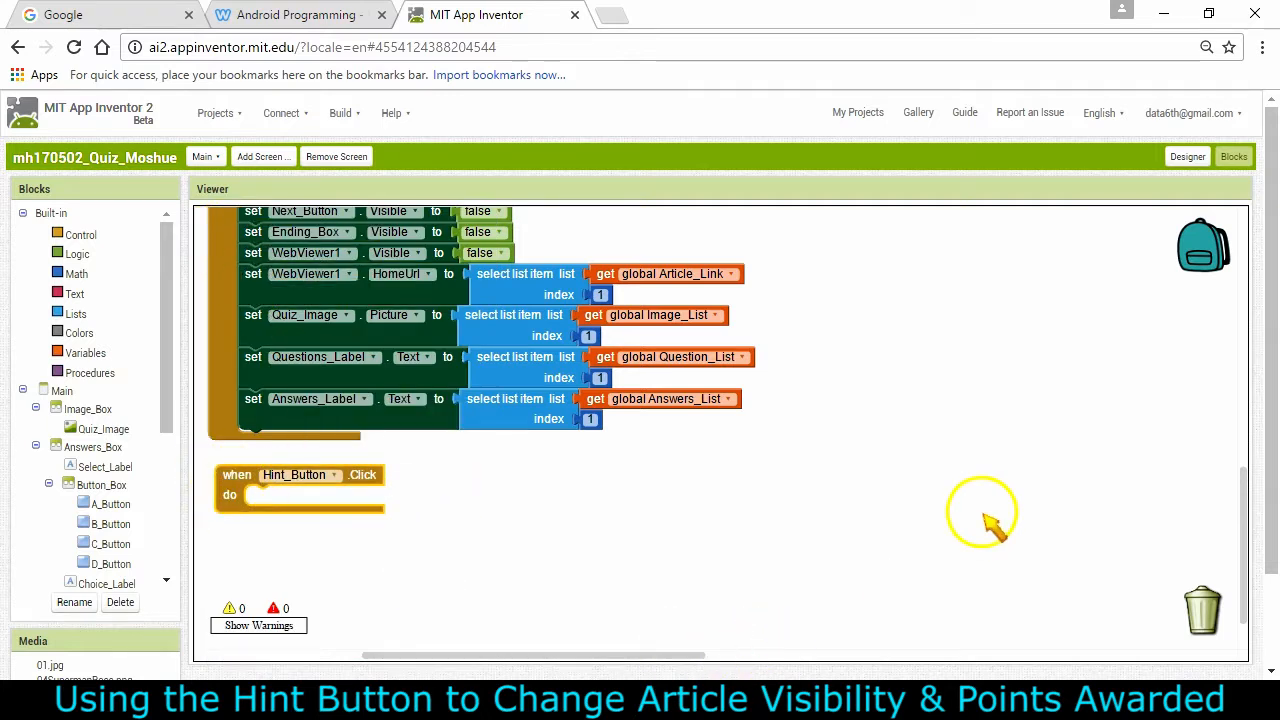
mouse_move(424, 390)
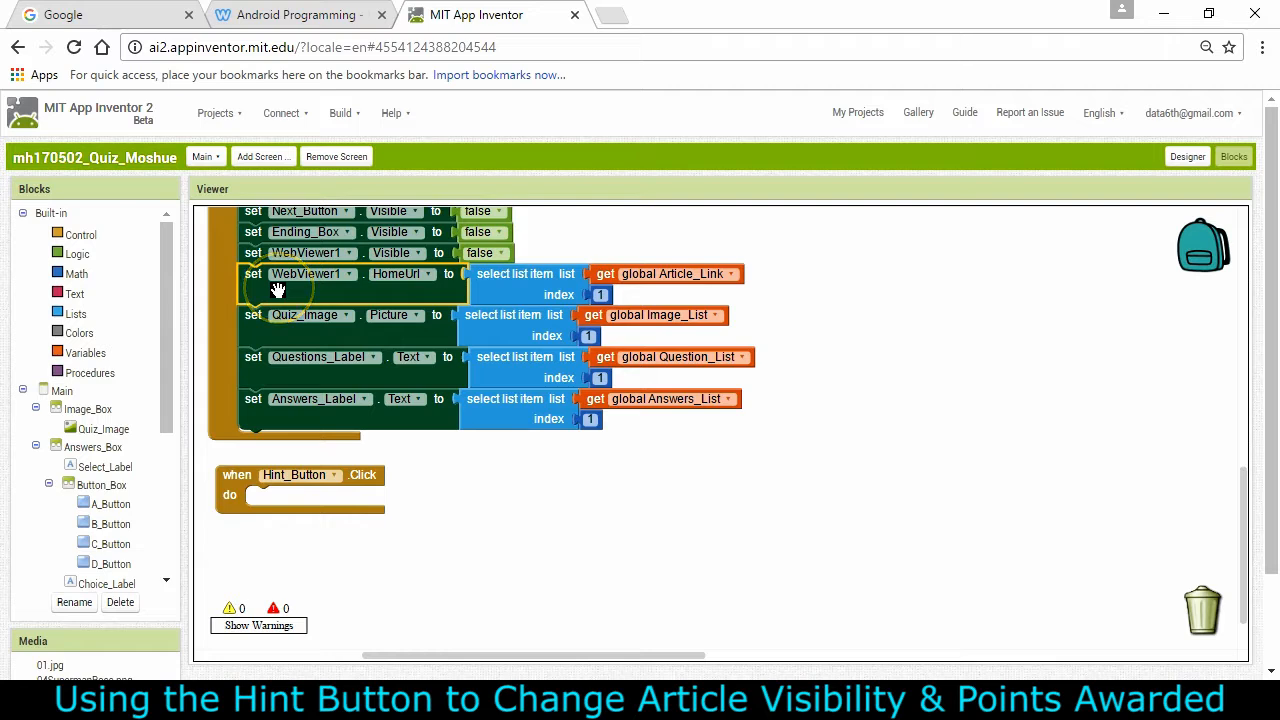
mouse_move(444, 280)
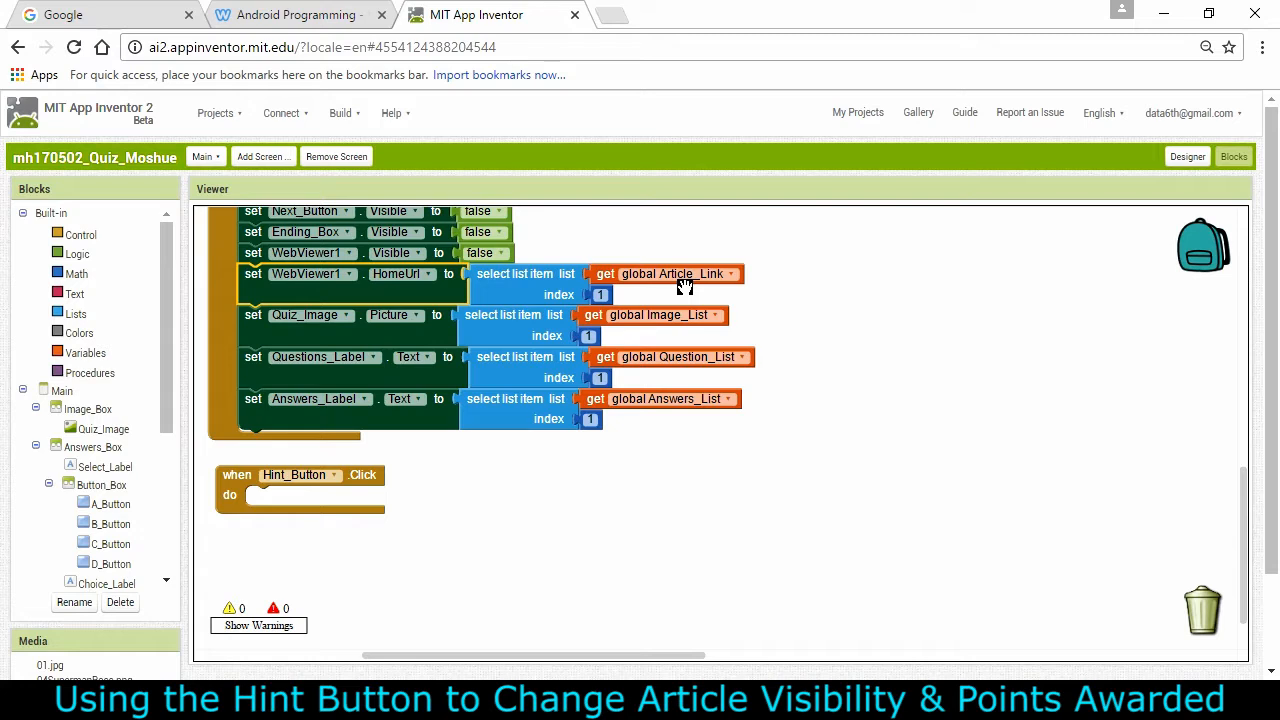
mouse_move(668, 286)
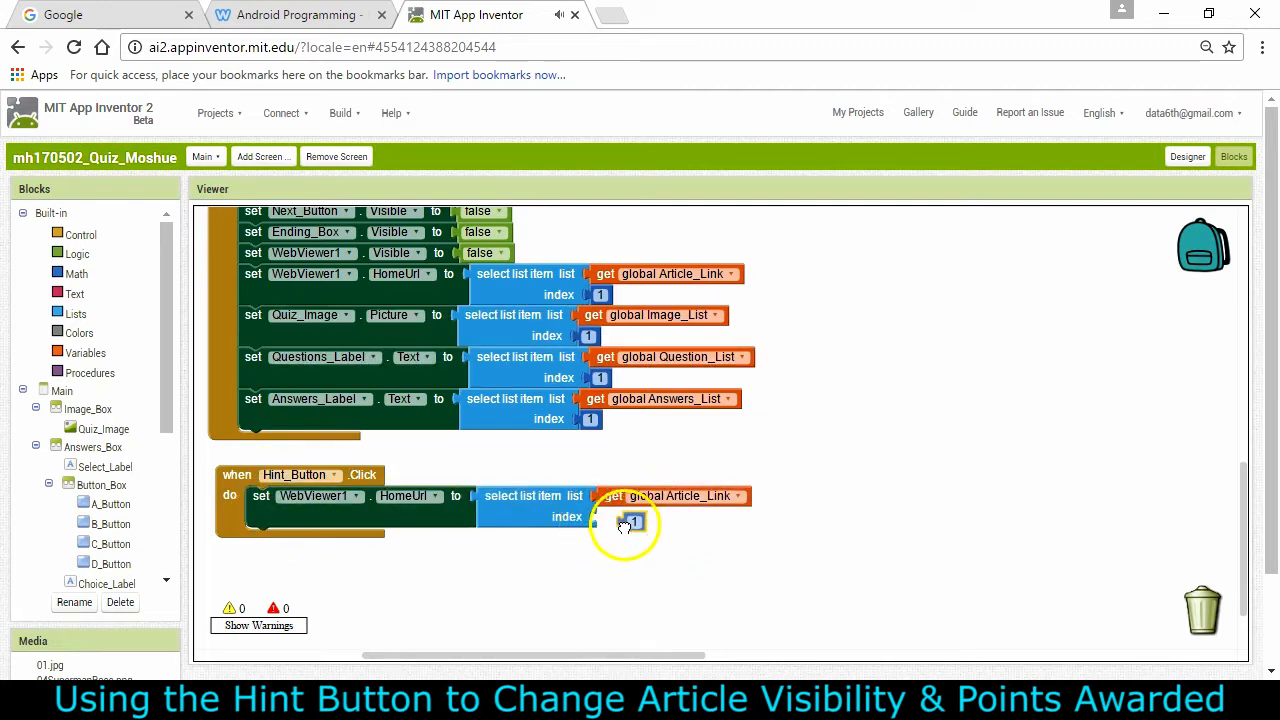
Step: Replace the fixed index 1 in the HomeUrl Article_Link lookup with get global Index
left_click_drag(630, 522, 1210, 610)
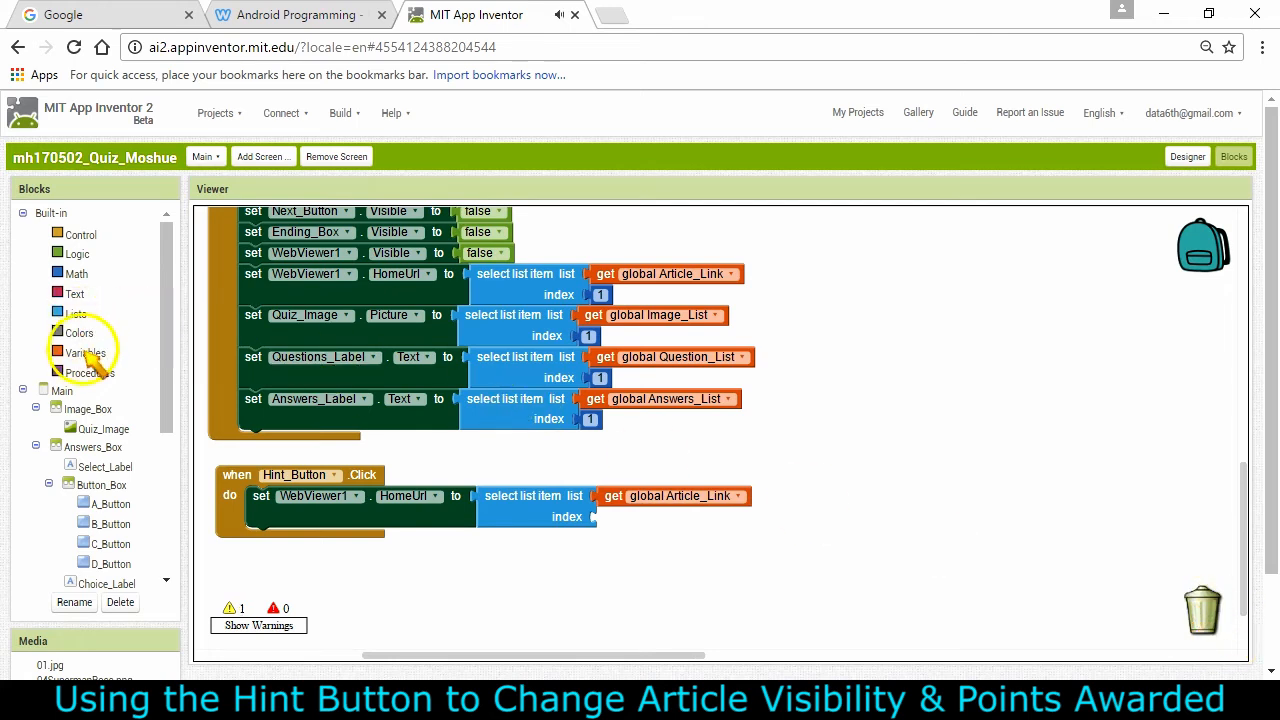
left_click(84, 352)
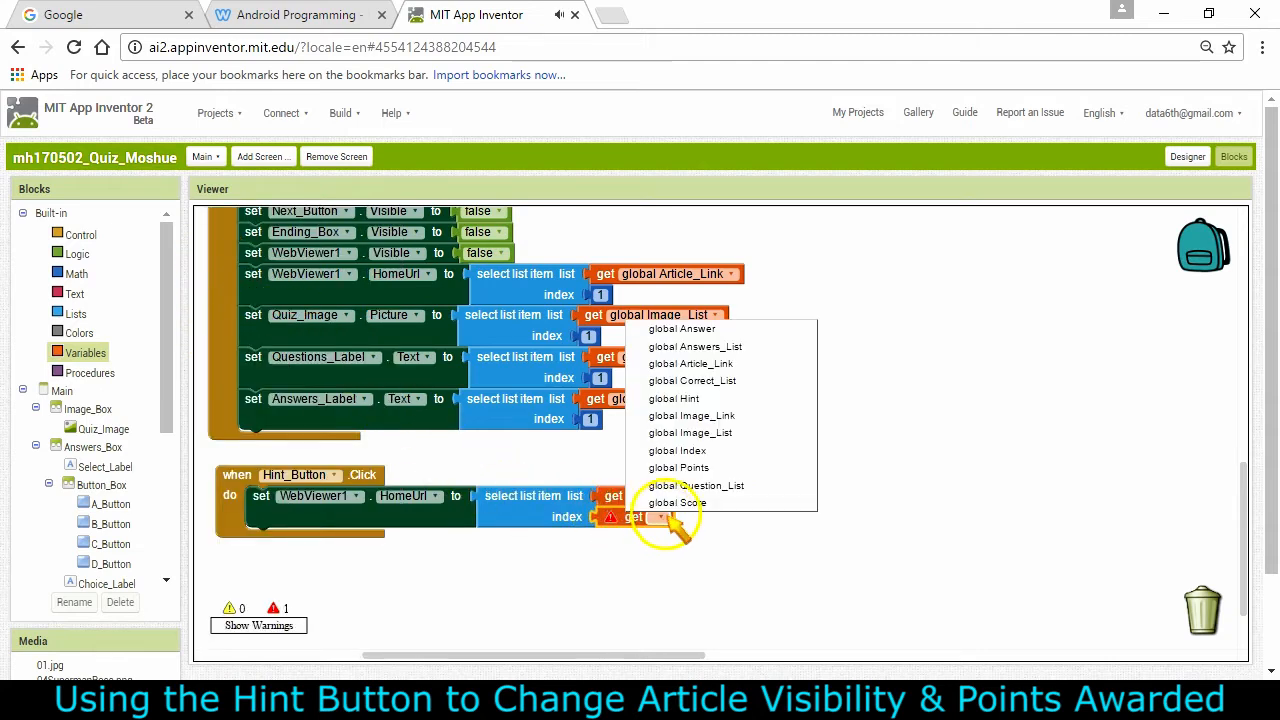
left_click(676, 450)
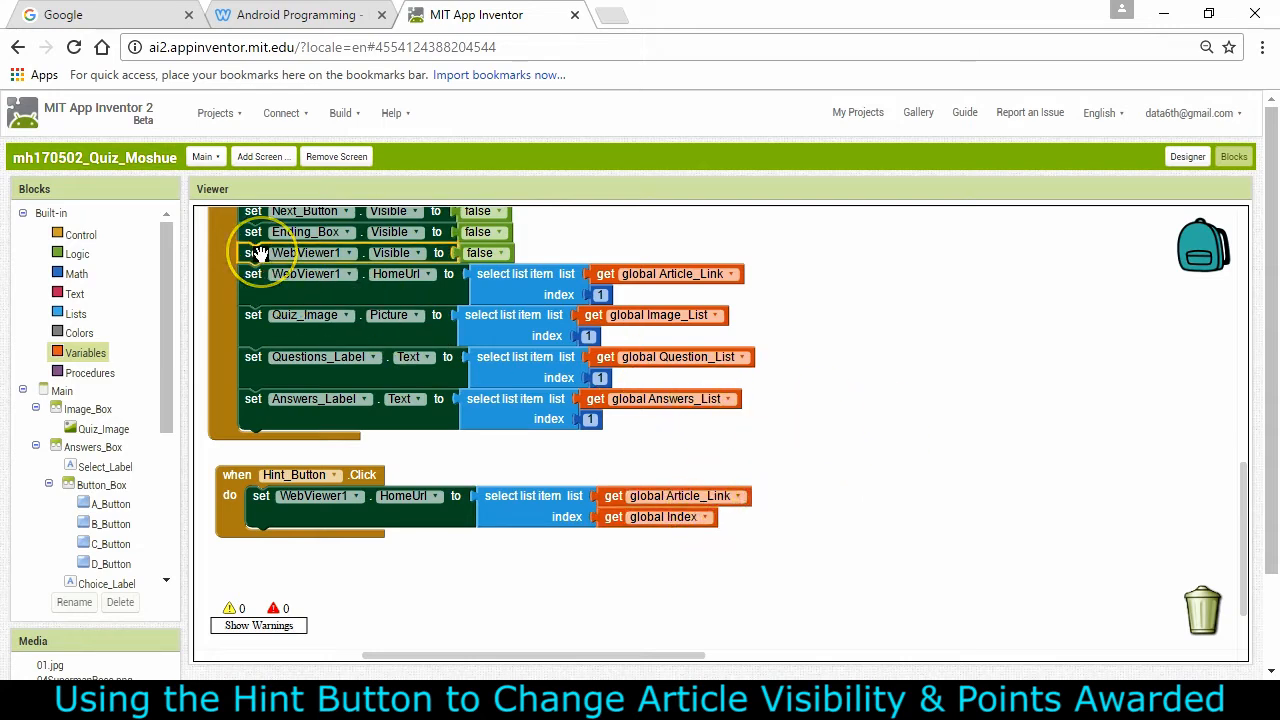
mouse_move(390, 252)
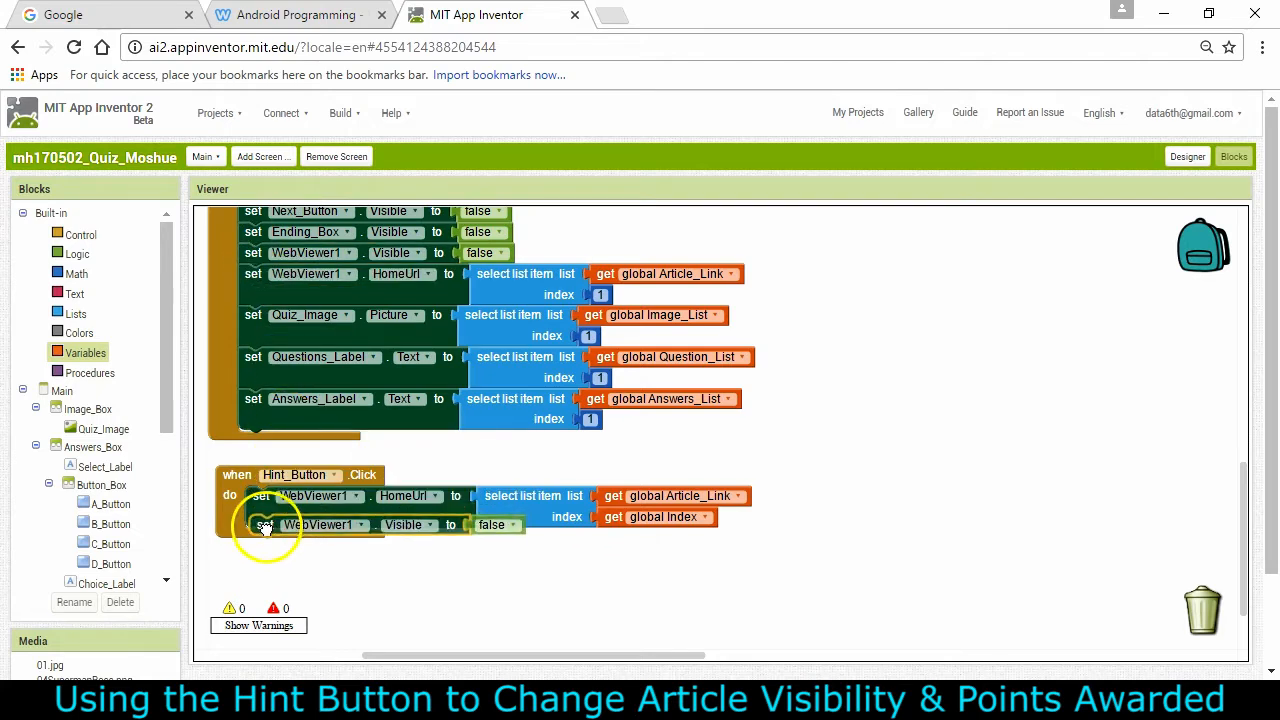
Step: Change the duplicated set WebViewer1.Visible block from false to true
left_click(496, 524)
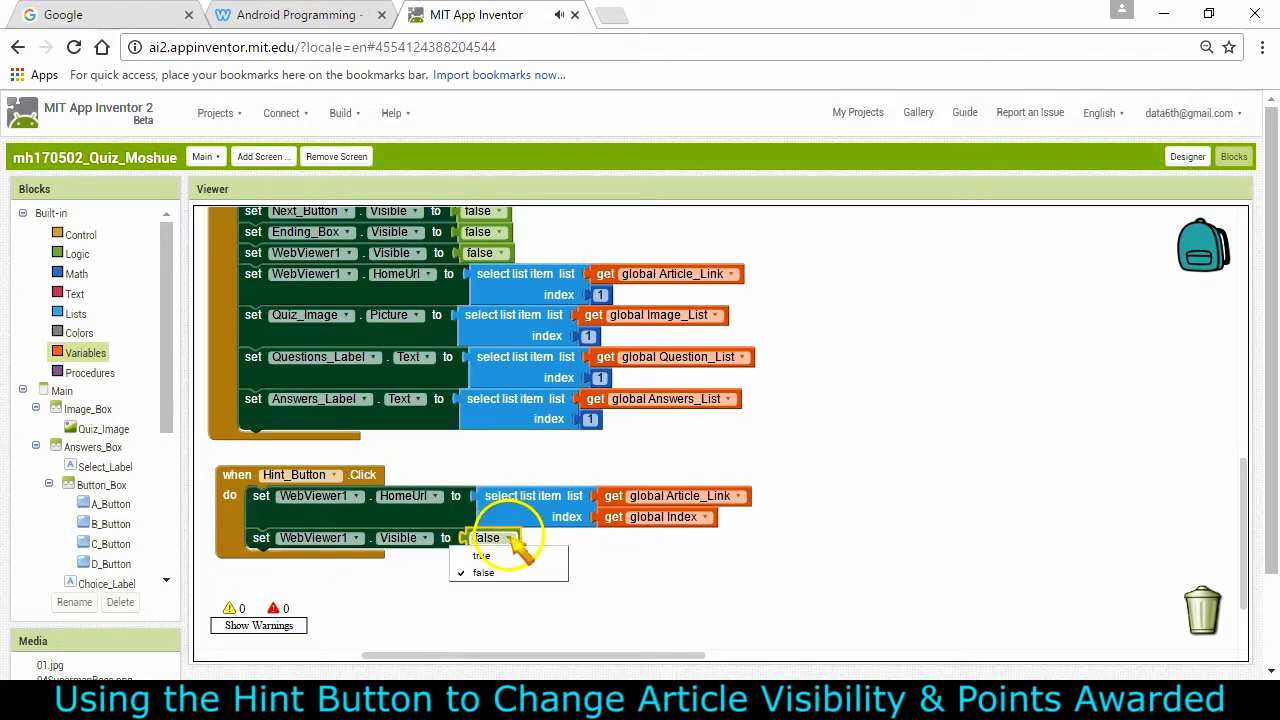
left_click(484, 556)
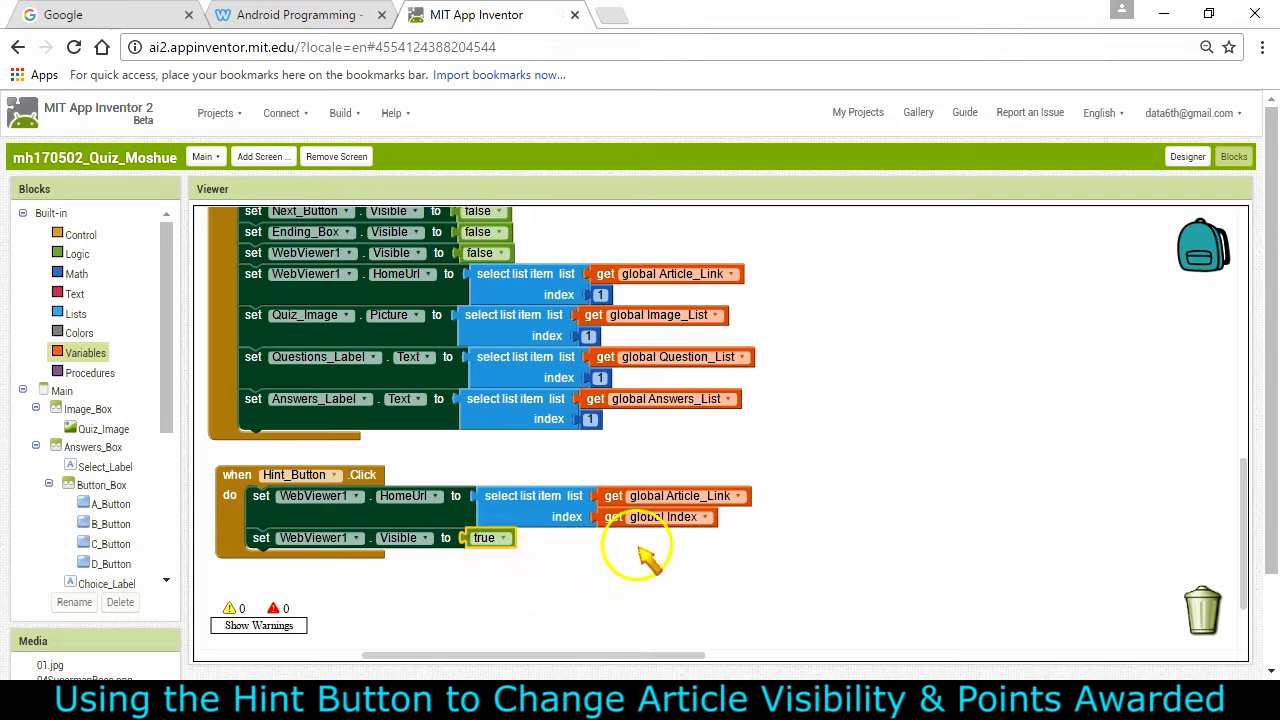
mouse_move(942, 384)
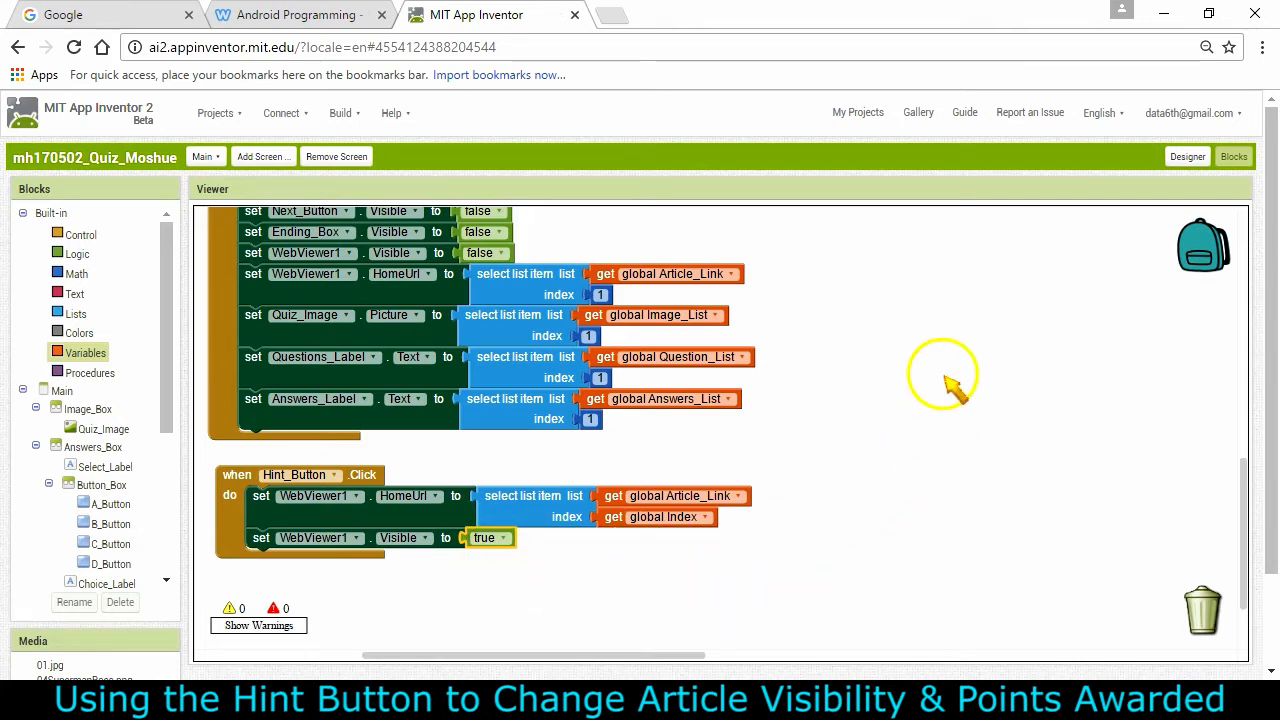
mouse_move(776, 540)
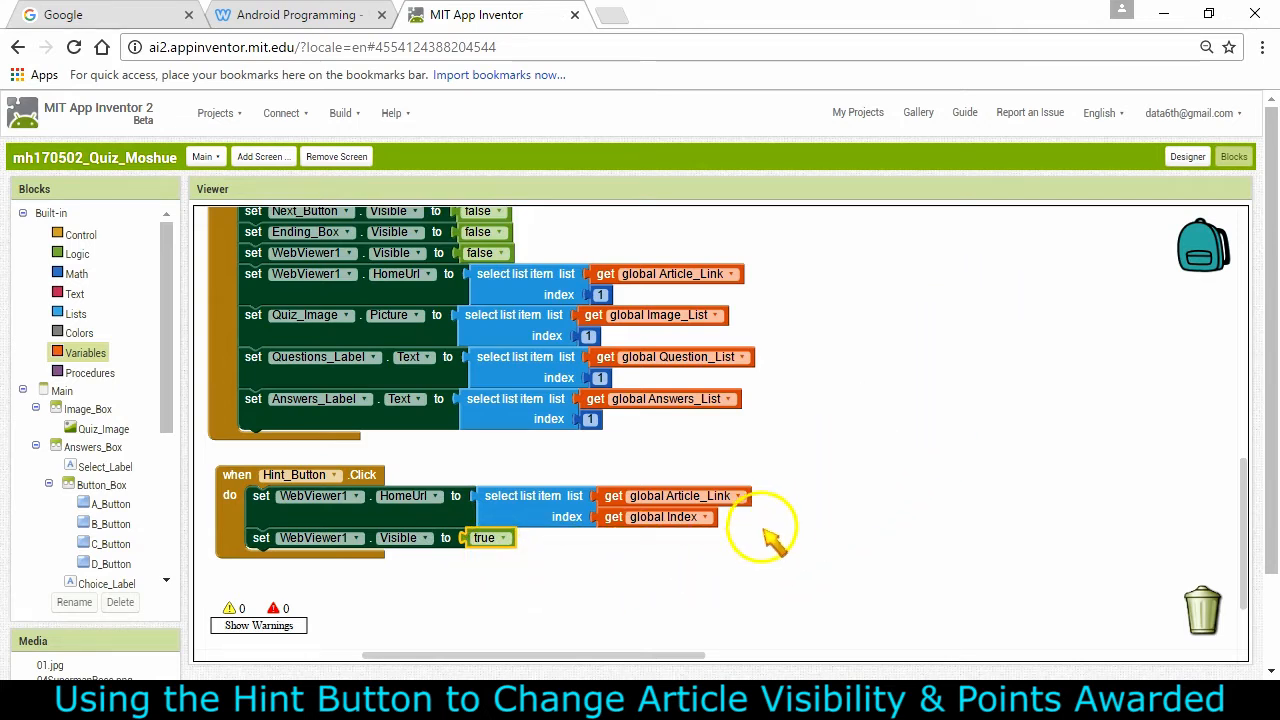
mouse_move(104, 310)
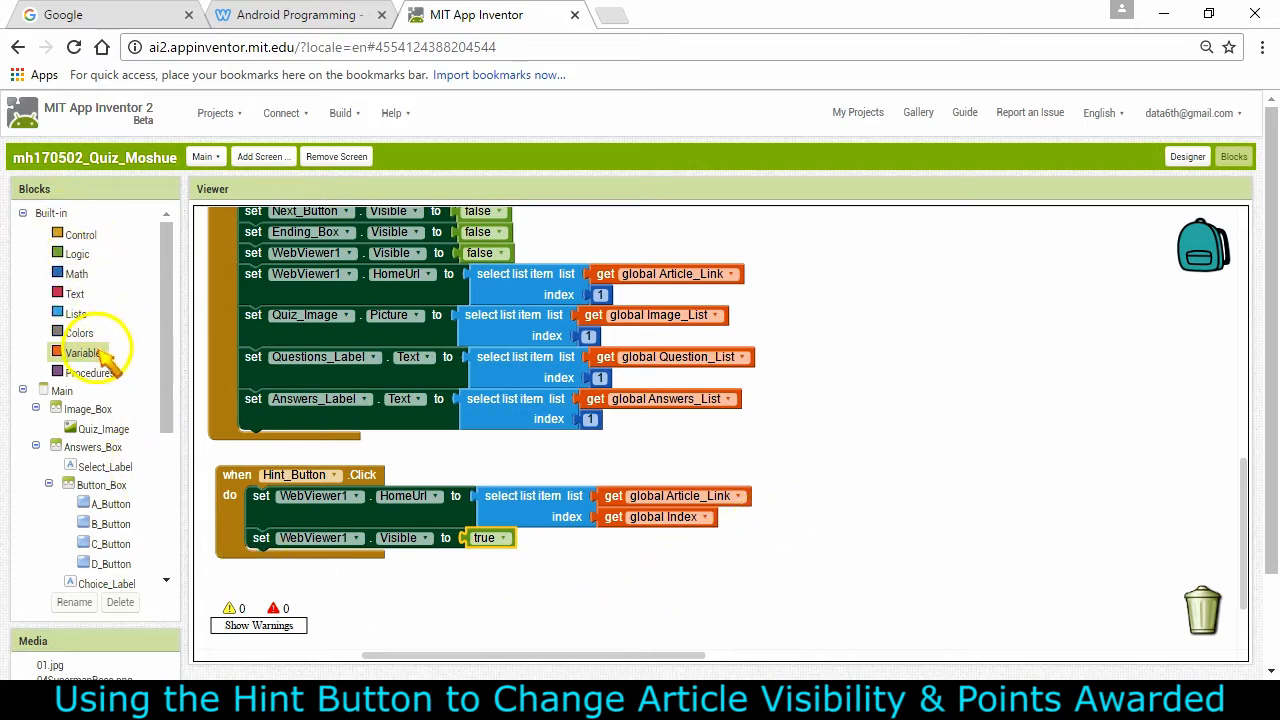
Step: Set global Hint to true and start another variable-setting block beneath it
left_click(82, 352)
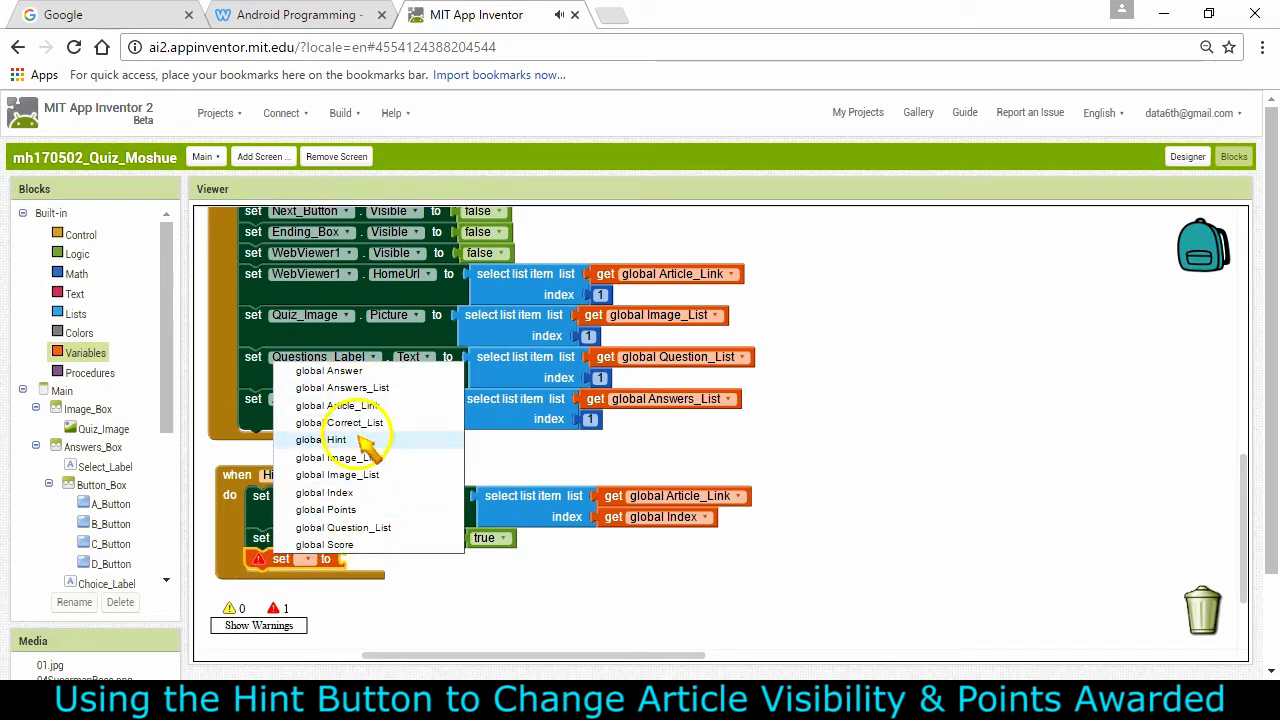
left_click(324, 440)
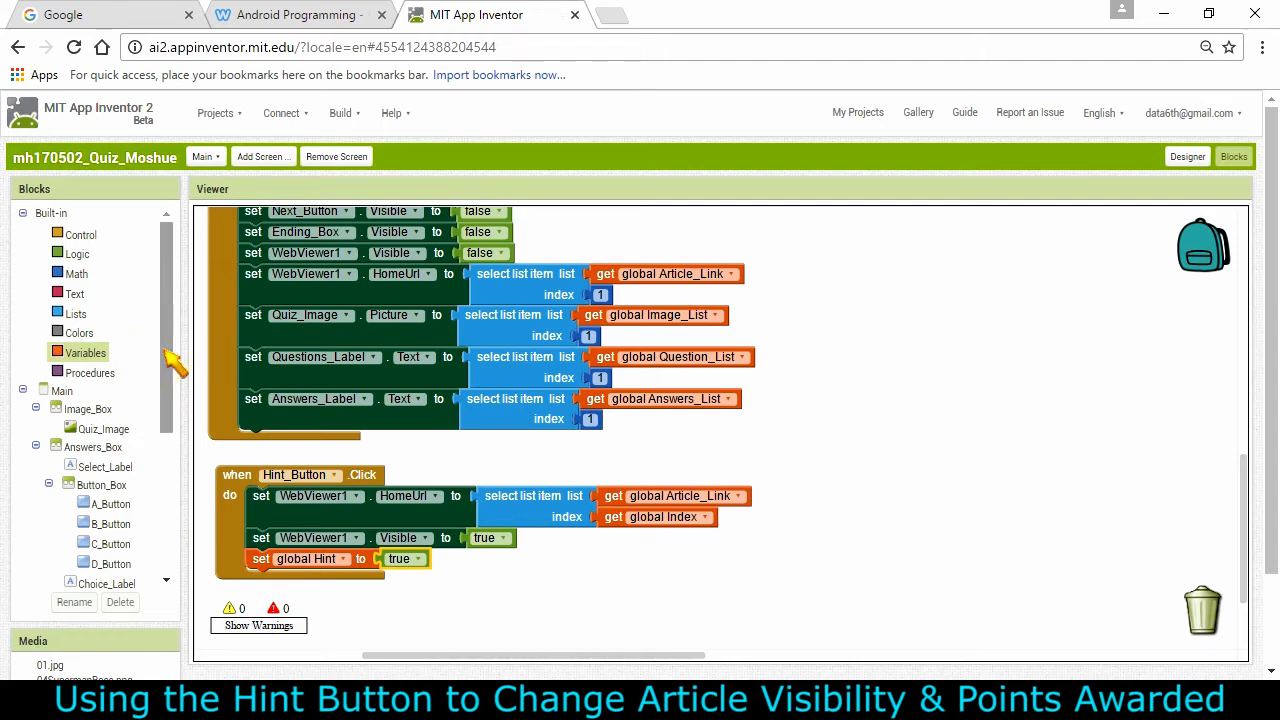
left_click(82, 352)
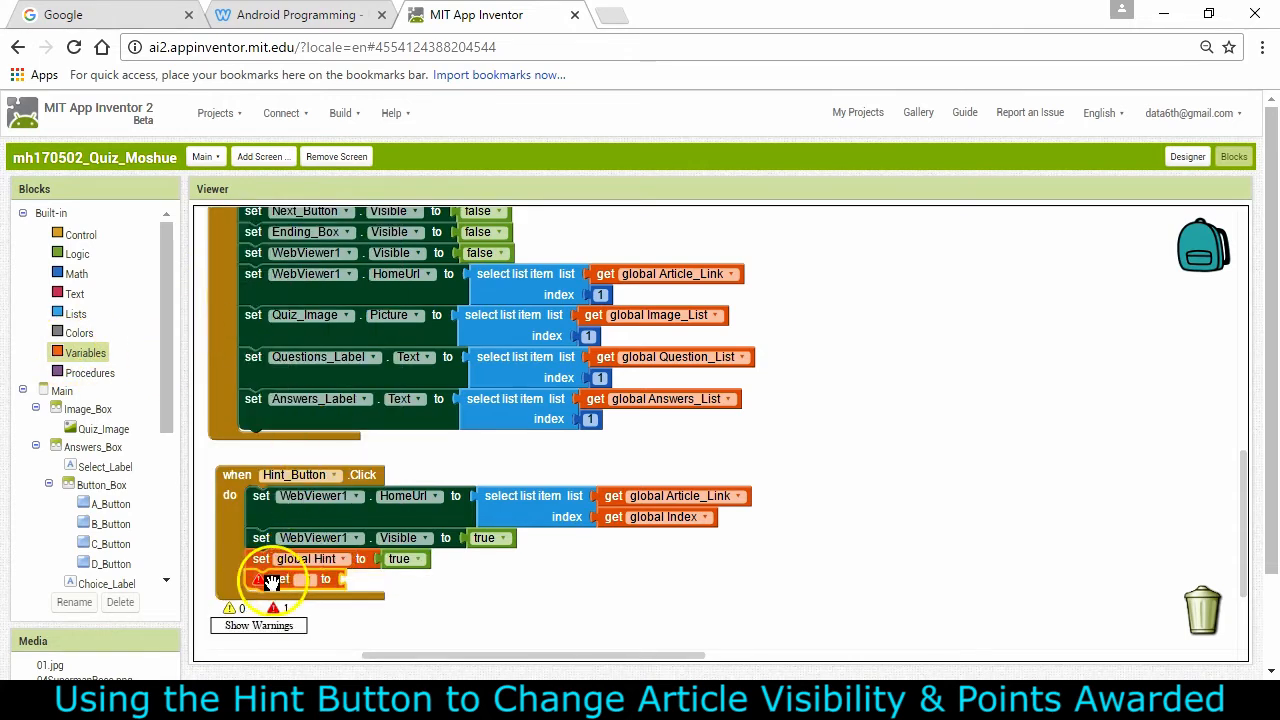
Step: Make the new block set global Points, fetching a Math number block for the value 1
left_click(300, 580)
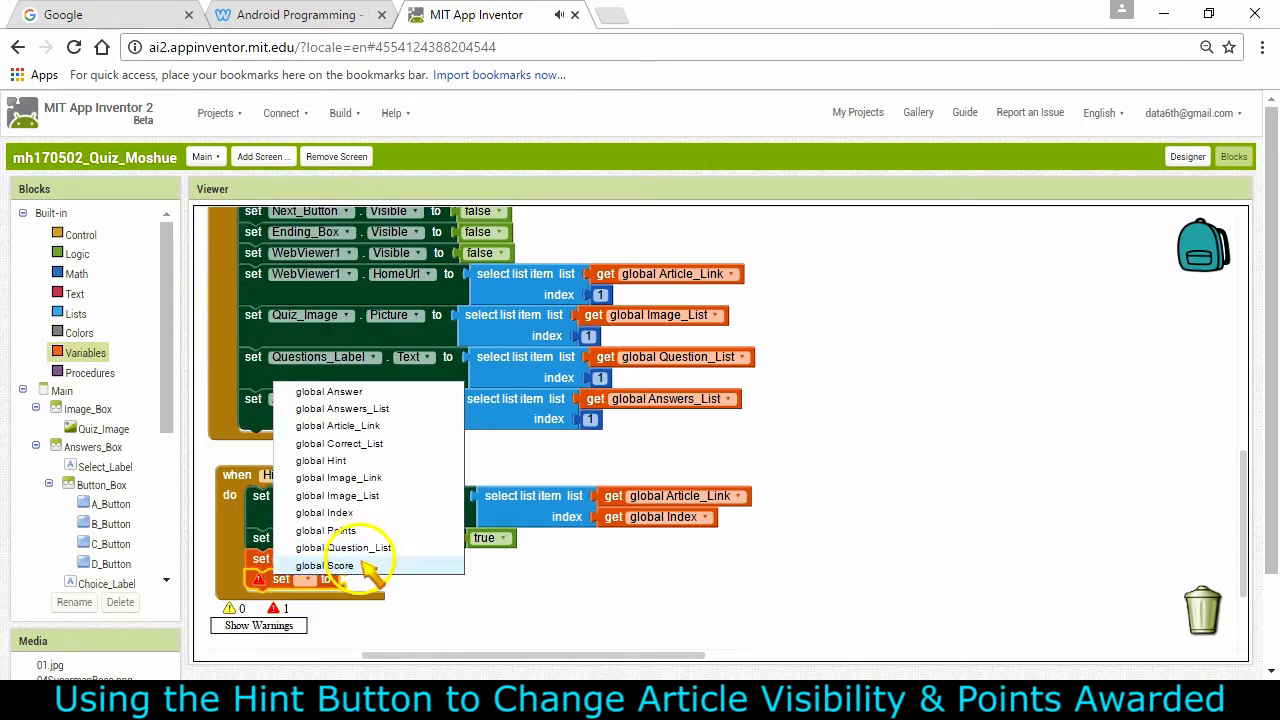
left_click(322, 564)
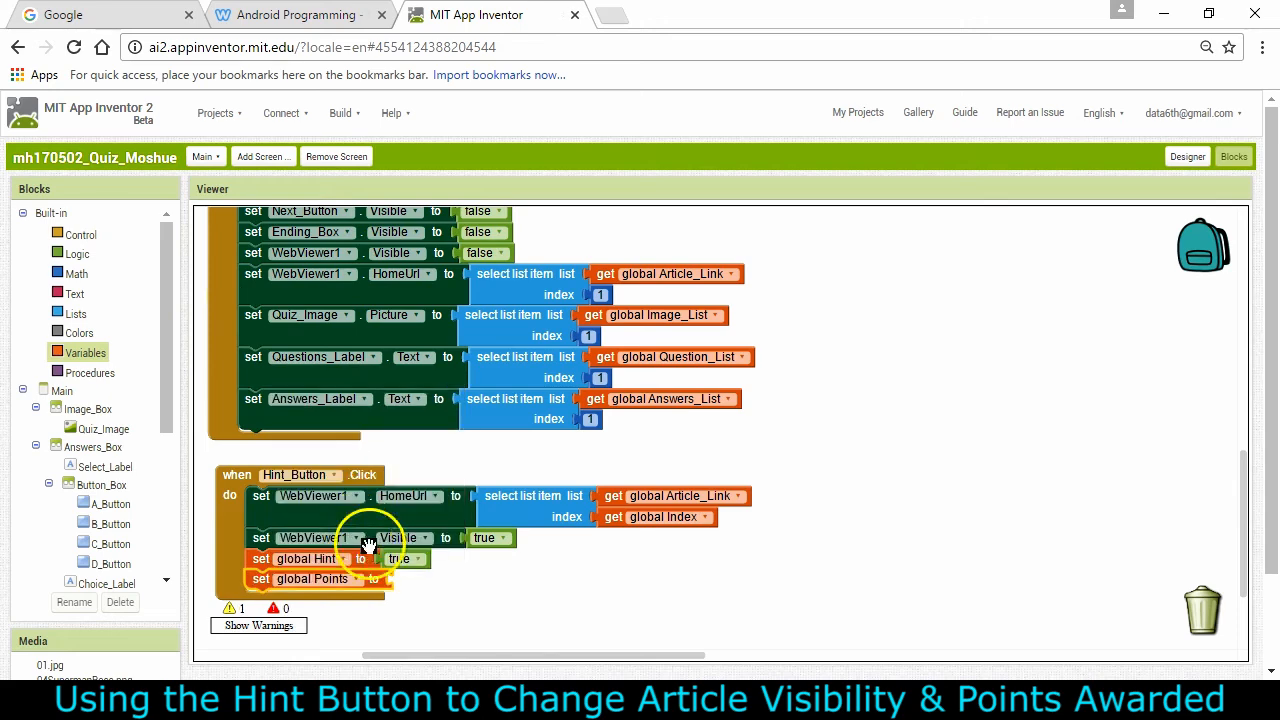
left_click(76, 272)
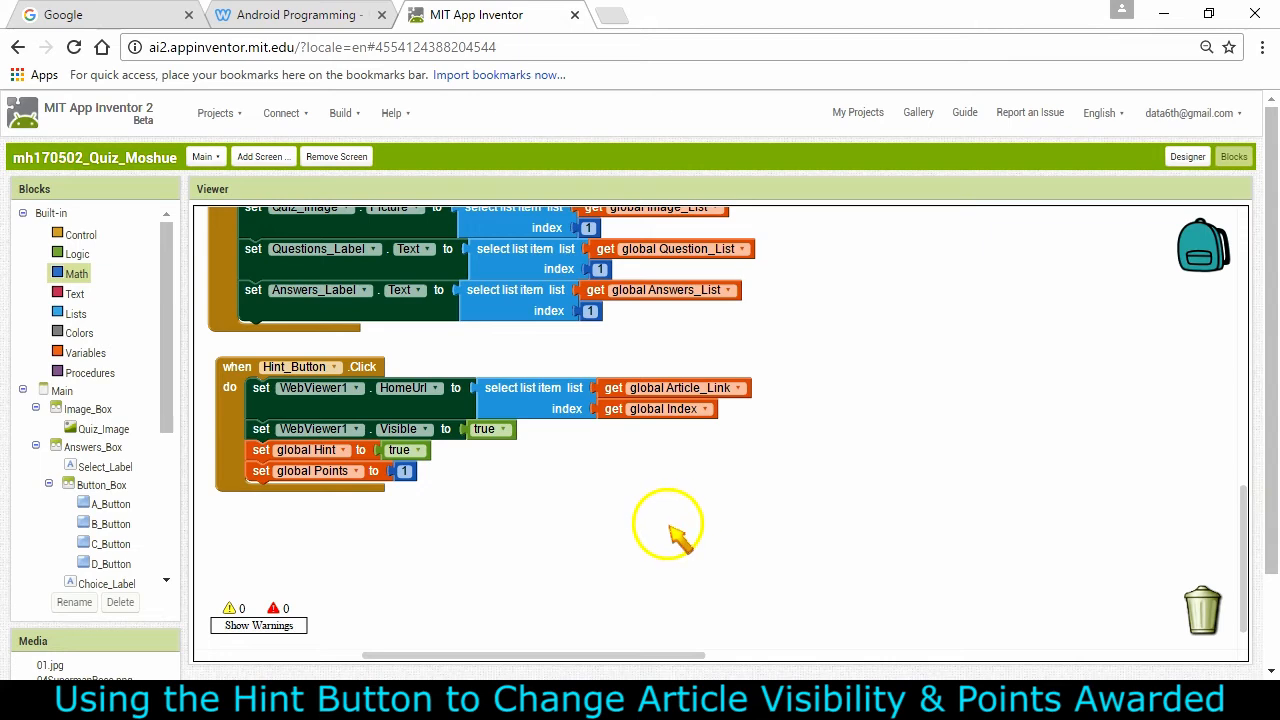
mouse_move(740, 570)
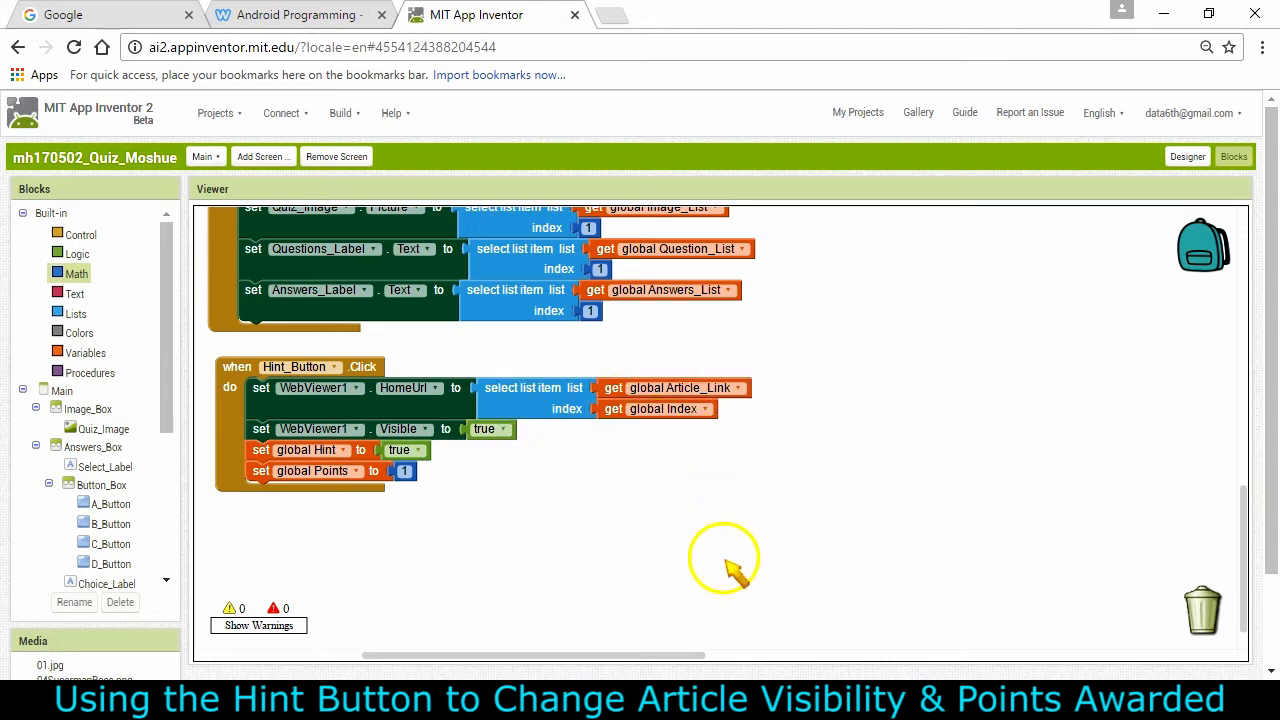
mouse_move(528, 578)
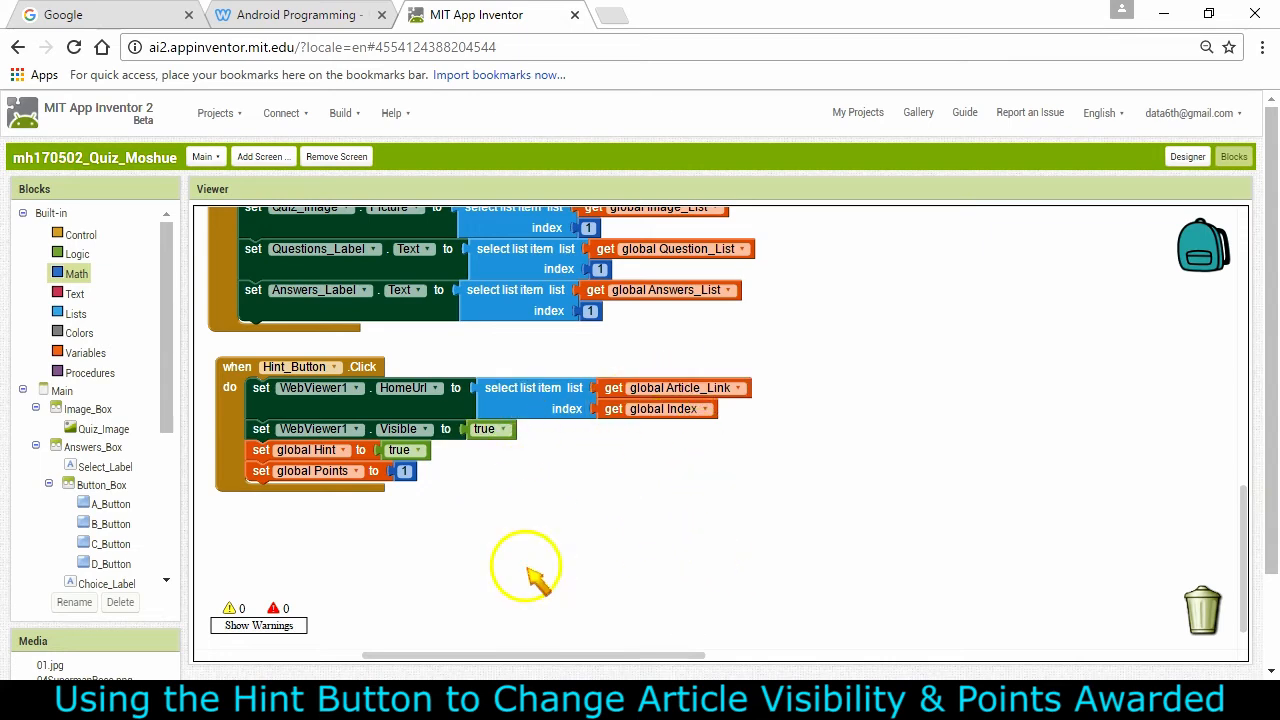